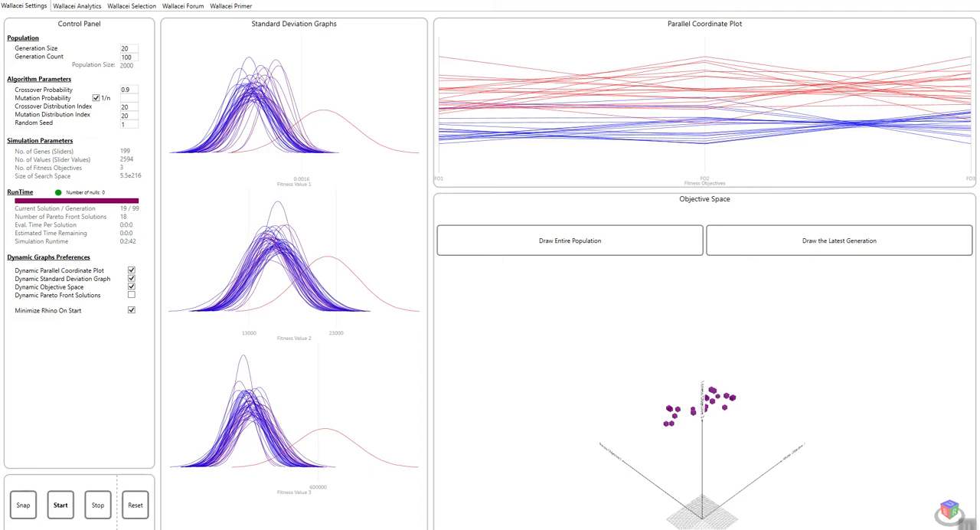
Step: Enable Dynamic Pareto Front Solutions under Dynamic Graphs Preferences on the Wallacei Settings tab
click(76, 8)
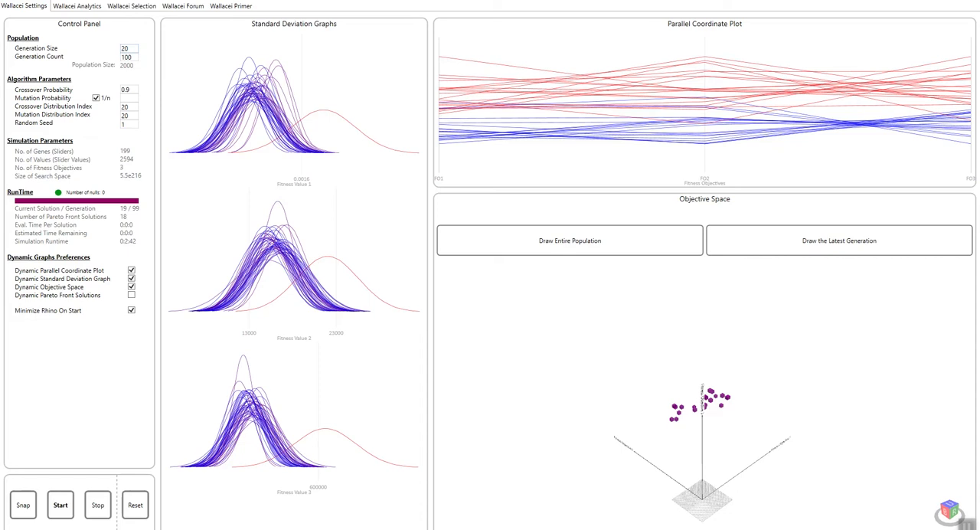
click(146, 47)
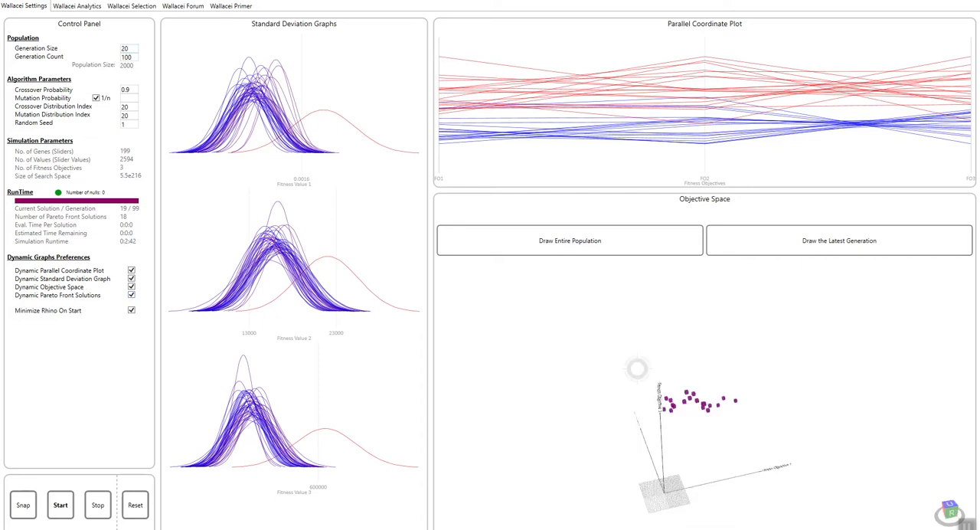
click(569, 241)
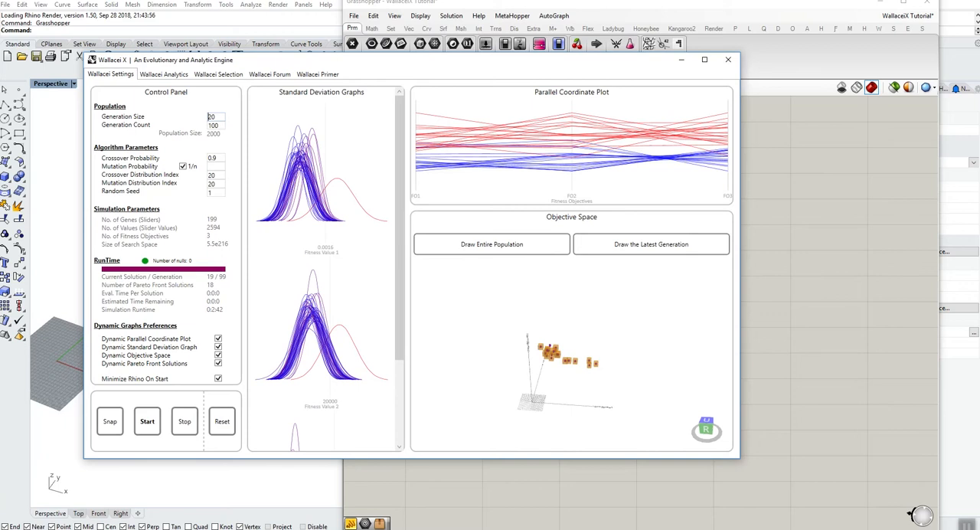
Step: Close the Wallacei X window to return to the Grasshopper canvas
click(728, 60)
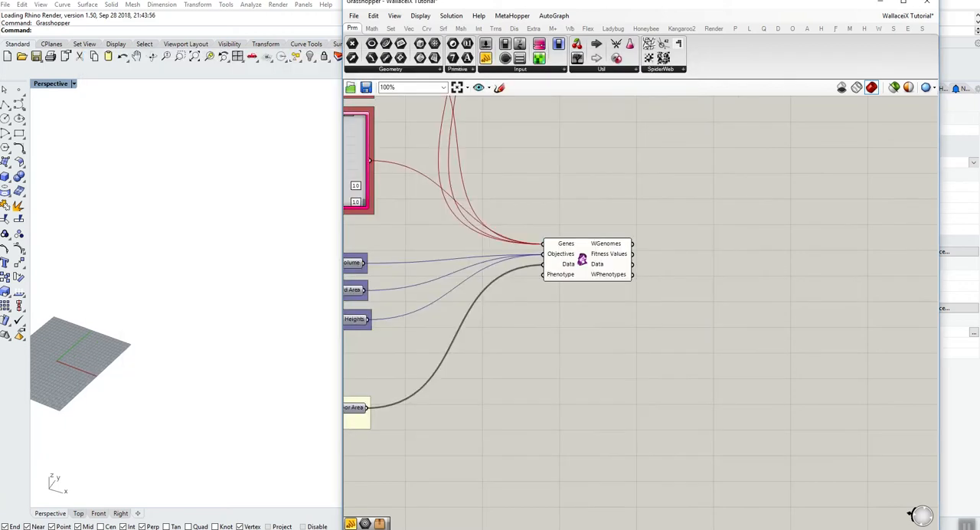
mouse_move(377, 88)
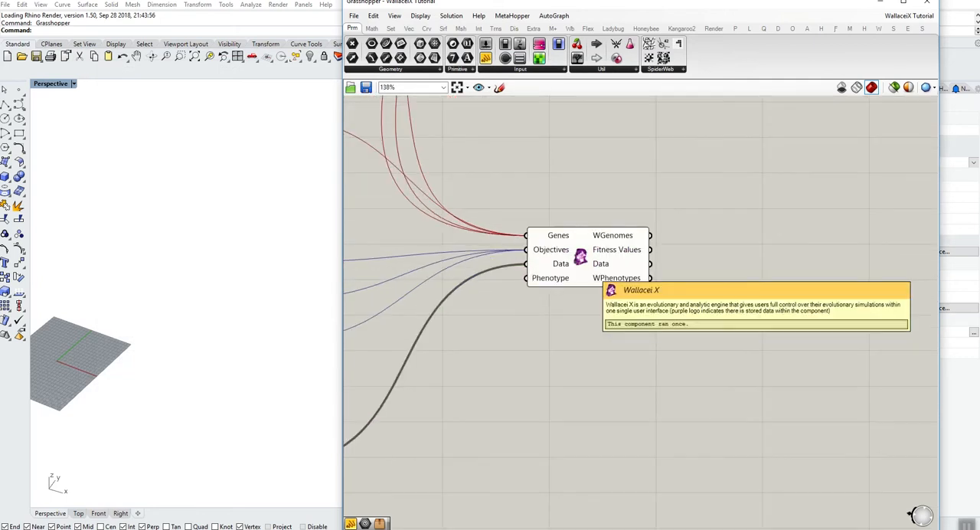
mouse_move(582, 267)
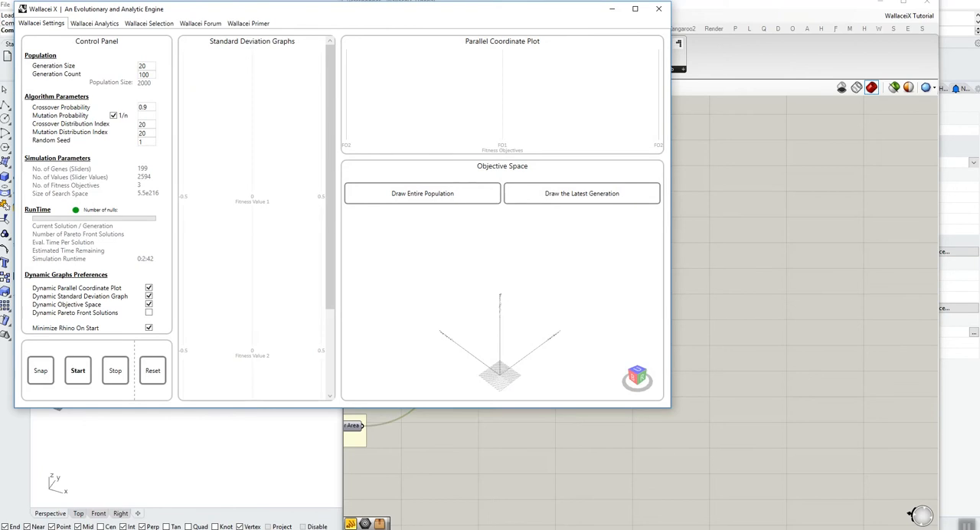
Step: Draw the latest generation and entire population, maximize the window, and switch to Wallacei Analytics
click(582, 193)
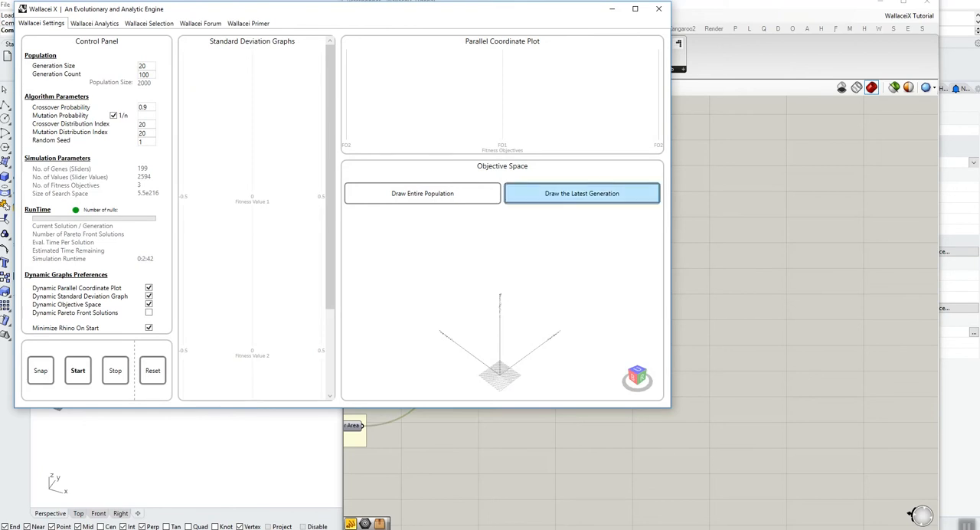
click(582, 193)
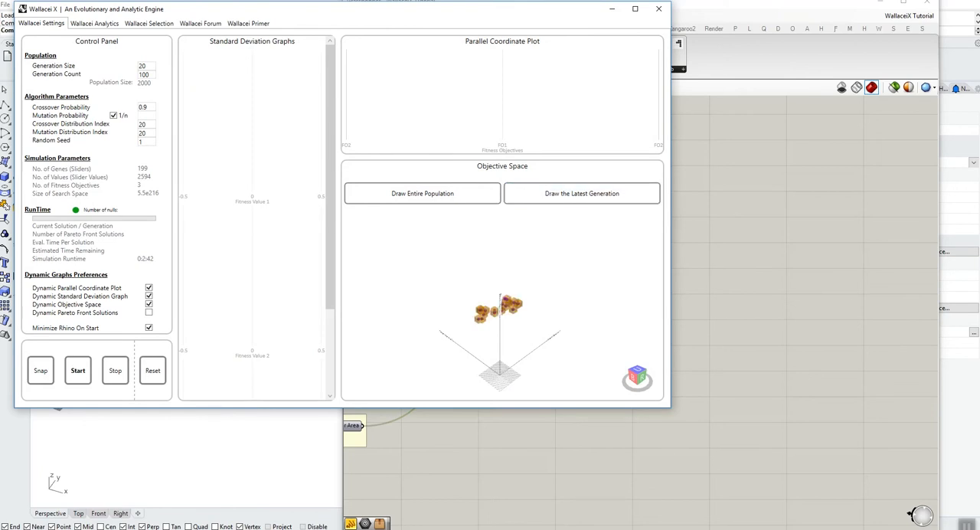
click(422, 193)
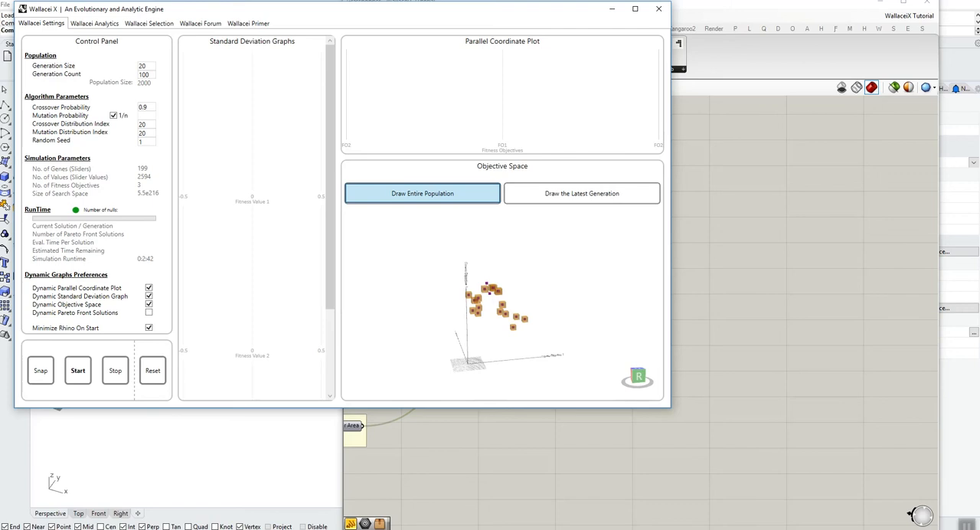
click(422, 193)
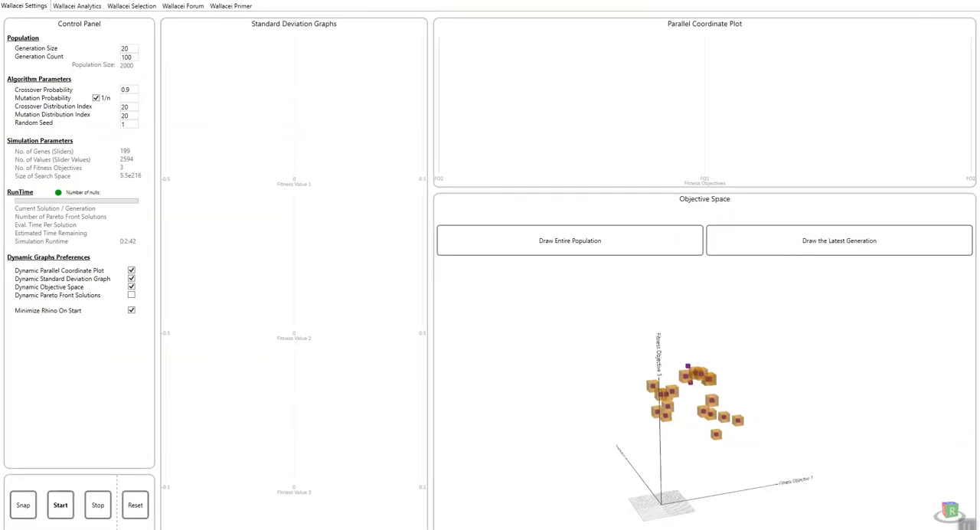
click(76, 9)
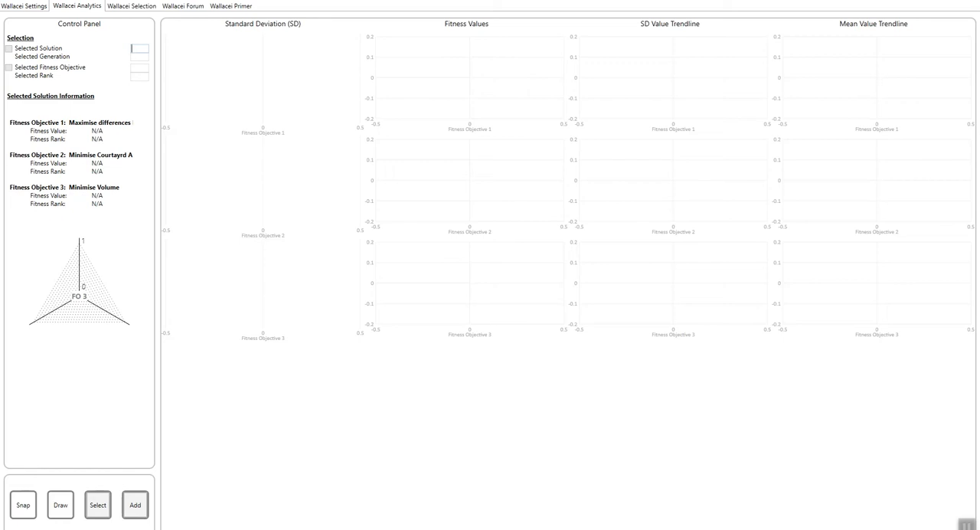
Step: Draw the analytics charts and enlarge the Fitness Objective 1 fitness values graph
click(60, 503)
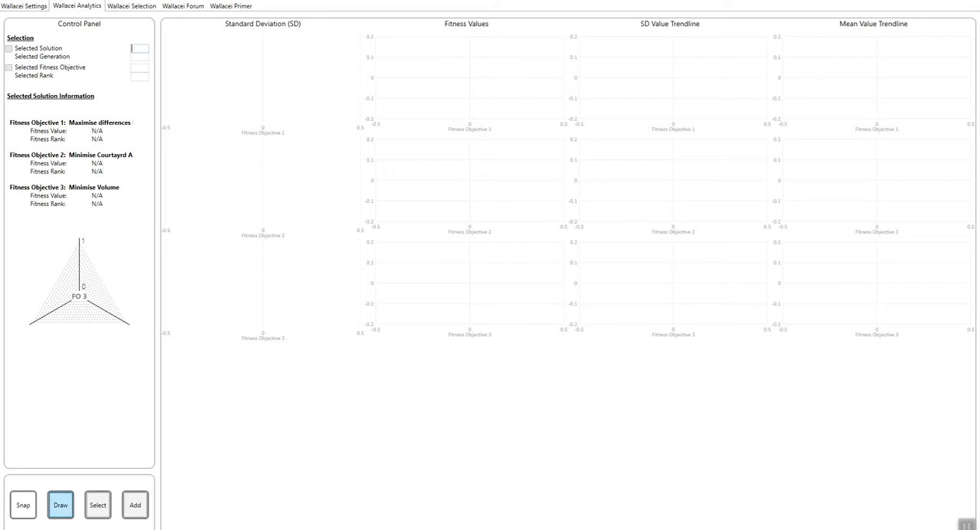
click(9, 48)
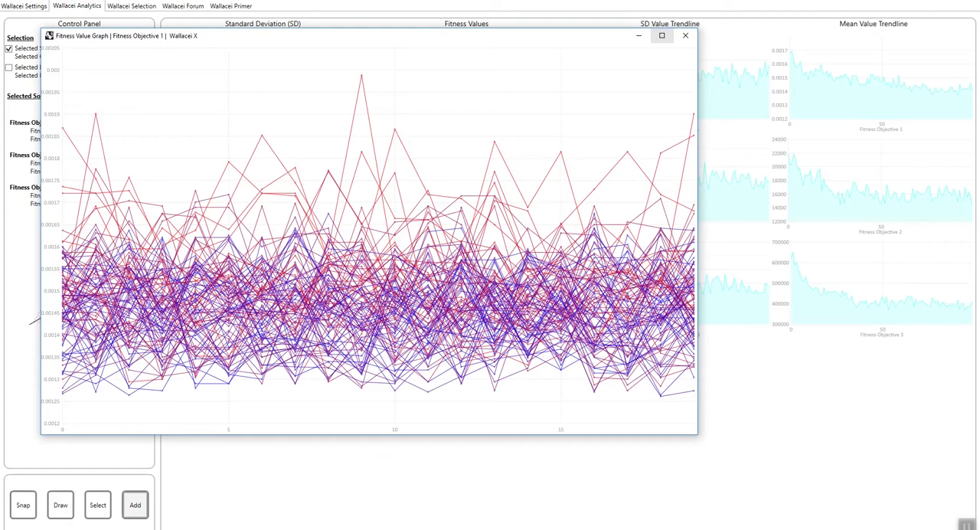
click(659, 44)
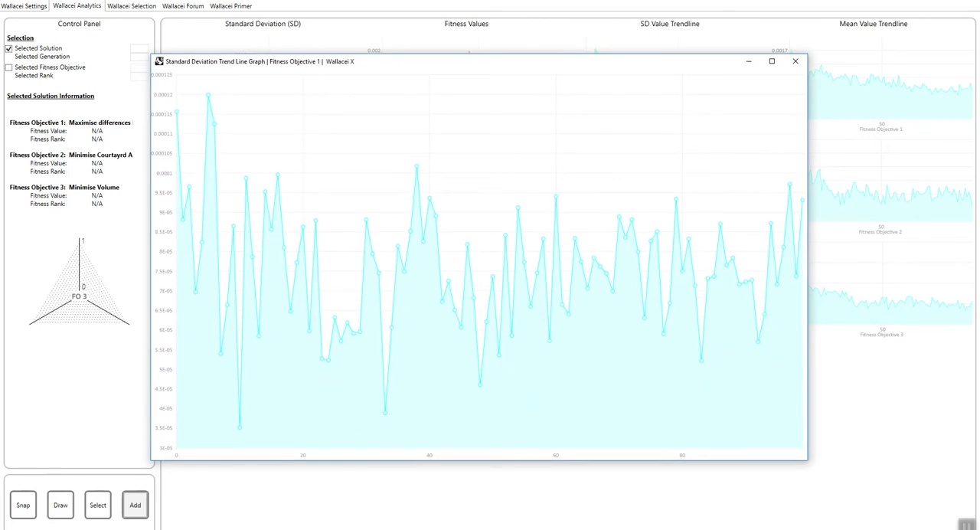
mouse_move(796, 65)
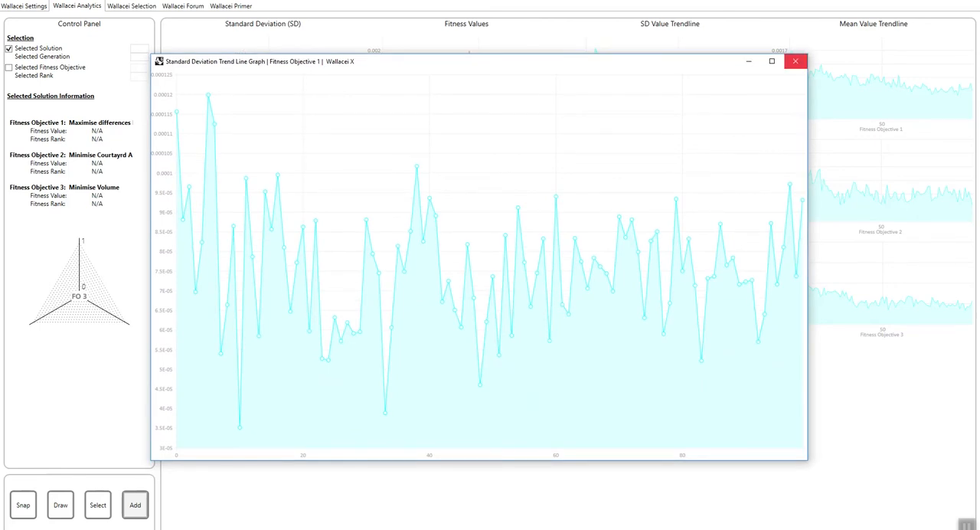
click(795, 64)
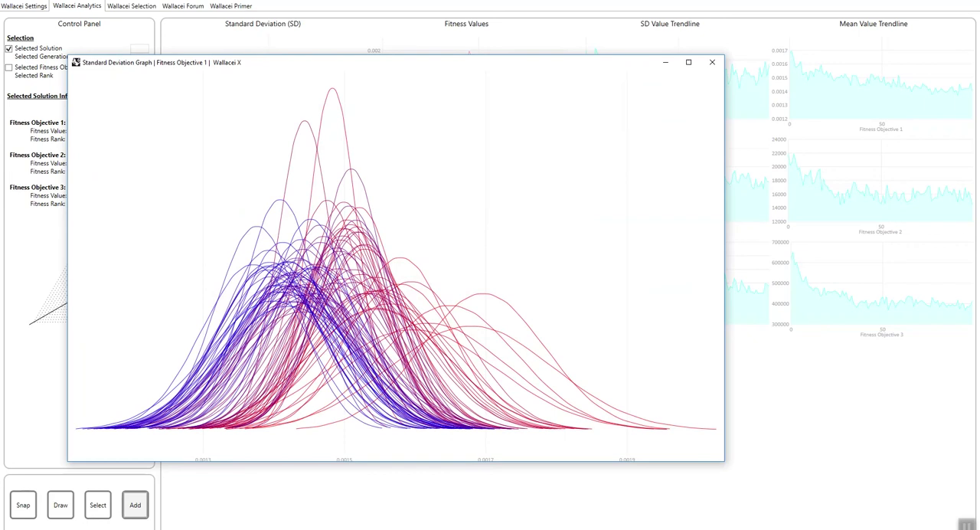
mouse_move(712, 62)
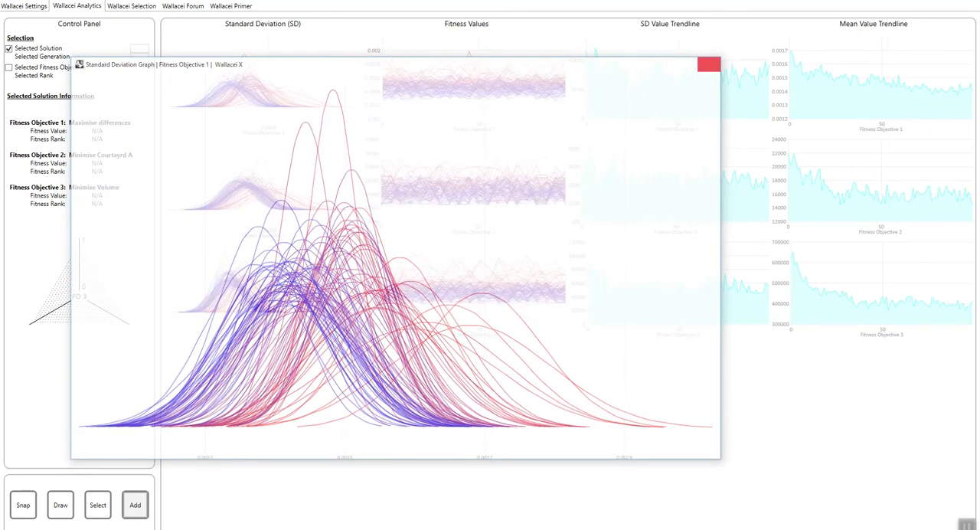
click(706, 66)
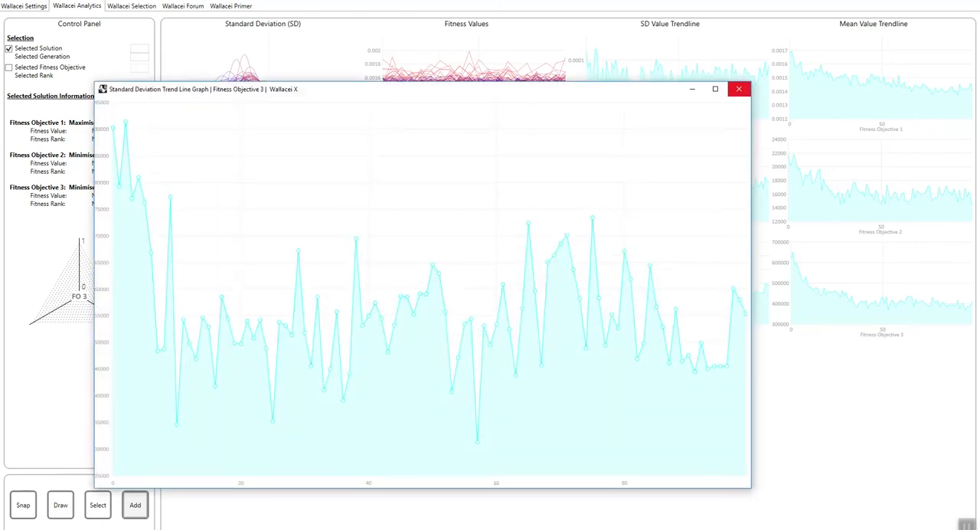
click(738, 92)
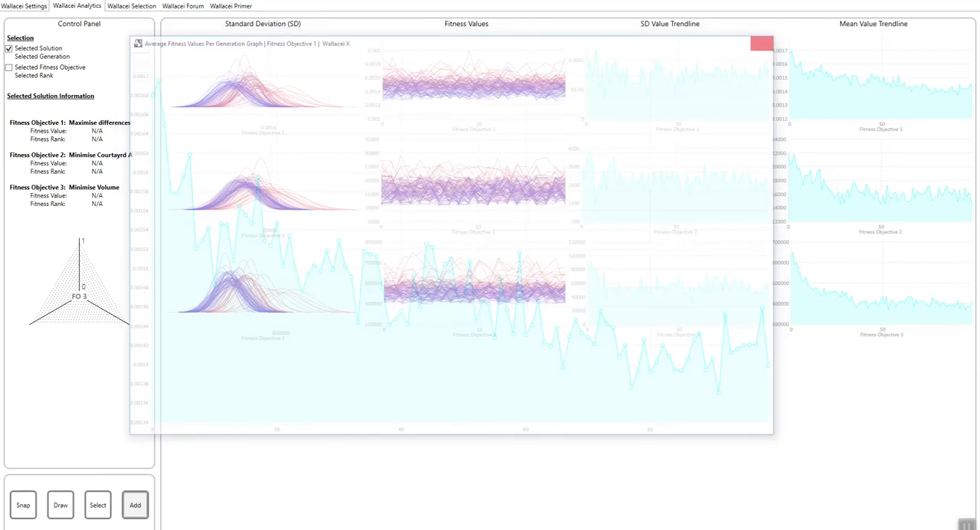
click(757, 46)
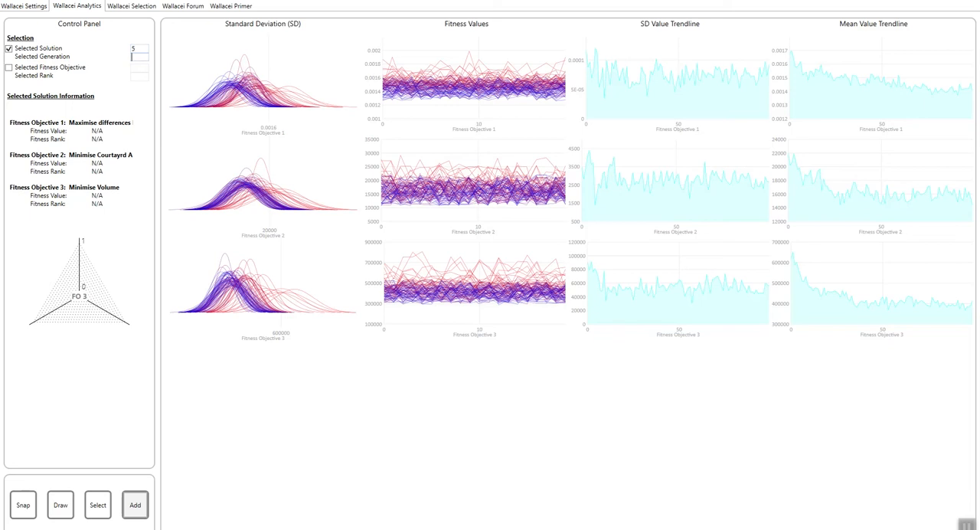
Step: Enter generation 50 to display solution 5's fitness values, ranks and diamond chart
text(50)
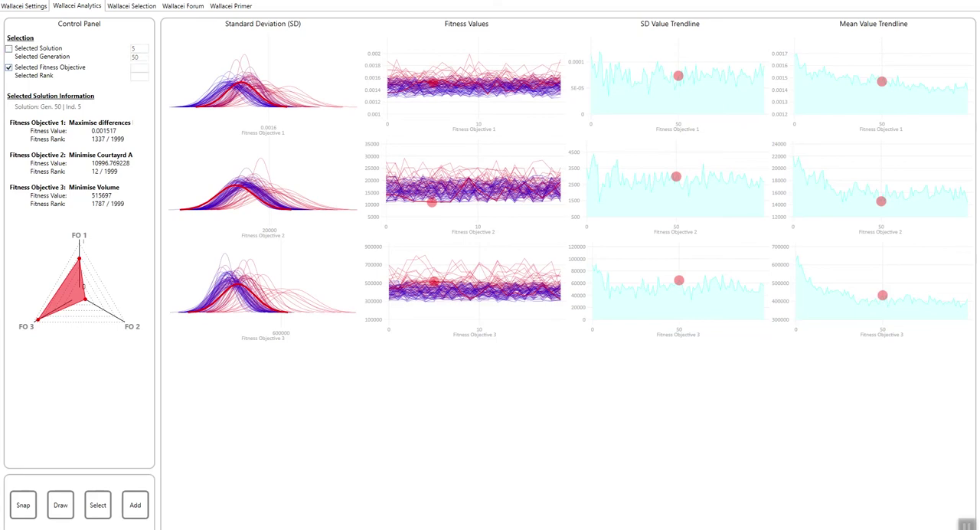
Step: Select the rank-0 solution for Fitness Objective 3 (generation 99, individual 12) and add it to the export list
click(139, 76)
text(3)
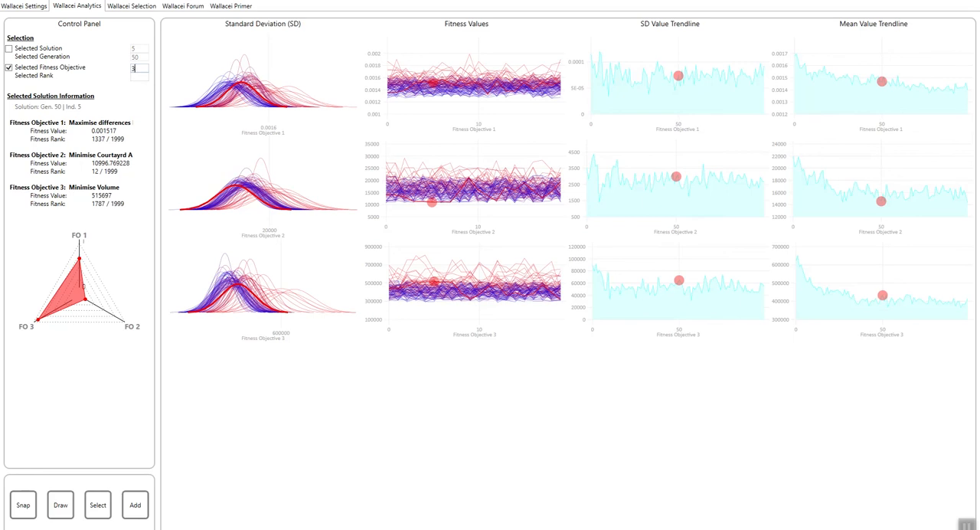
text(0)
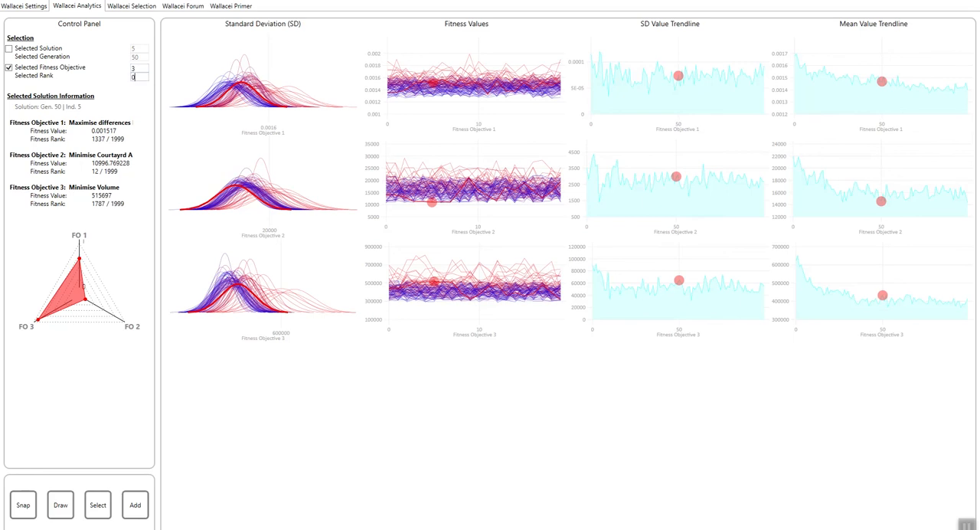
click(100, 503)
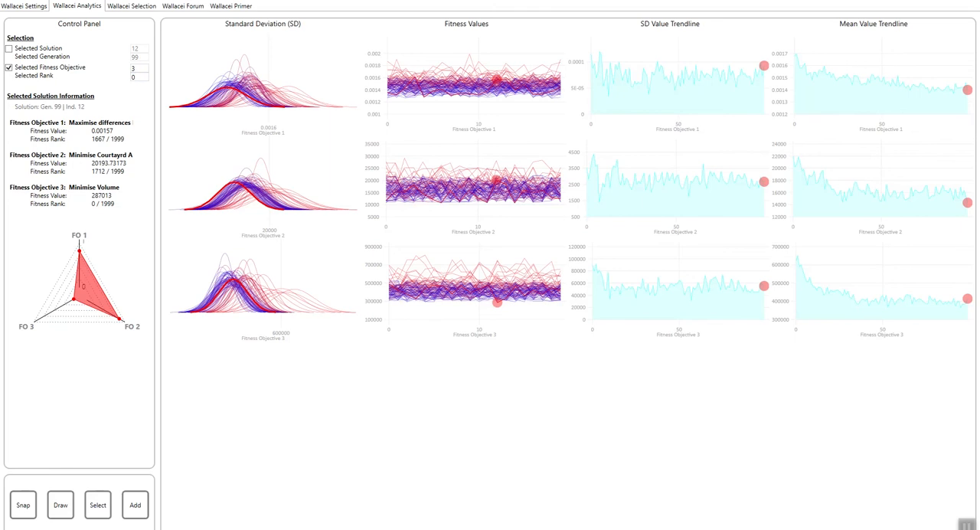
click(134, 505)
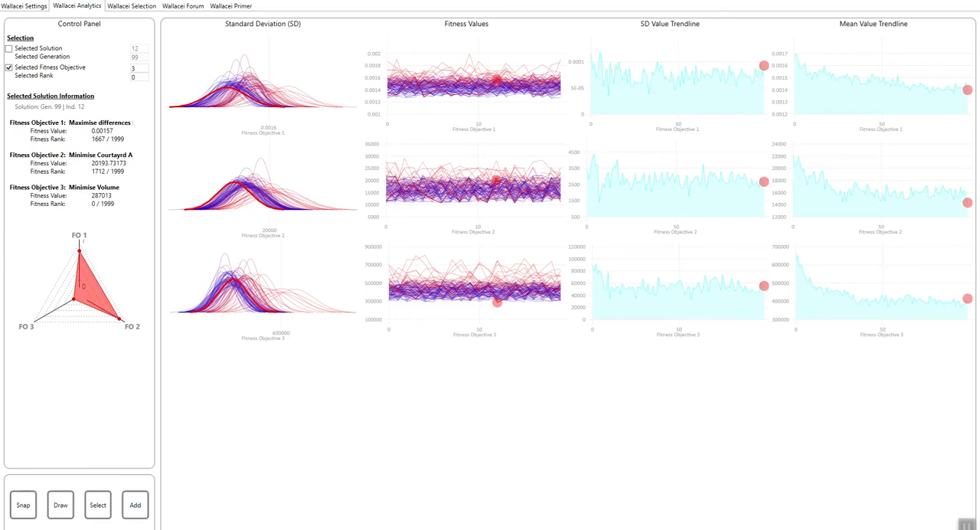
Step: Check the Export List on Wallacei Selection, return to Analytics, then reopen Selection
click(131, 7)
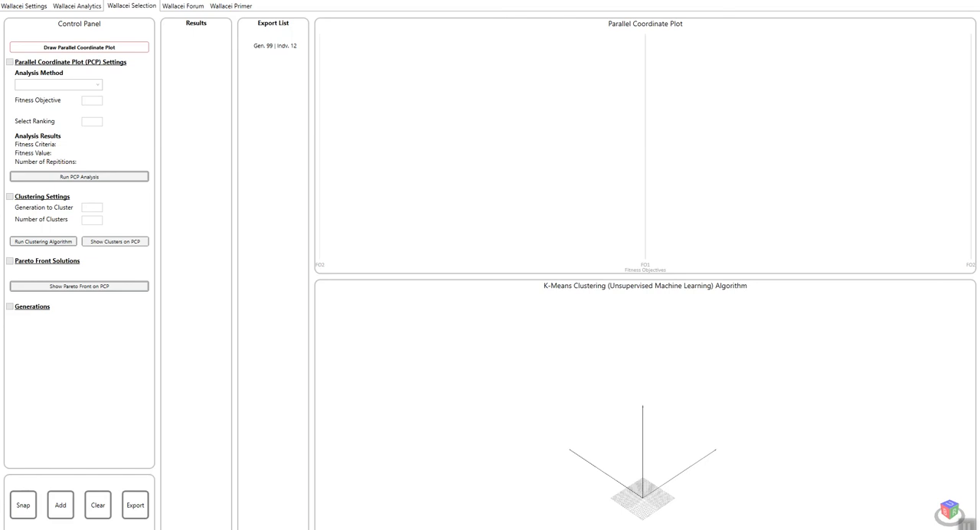
click(77, 7)
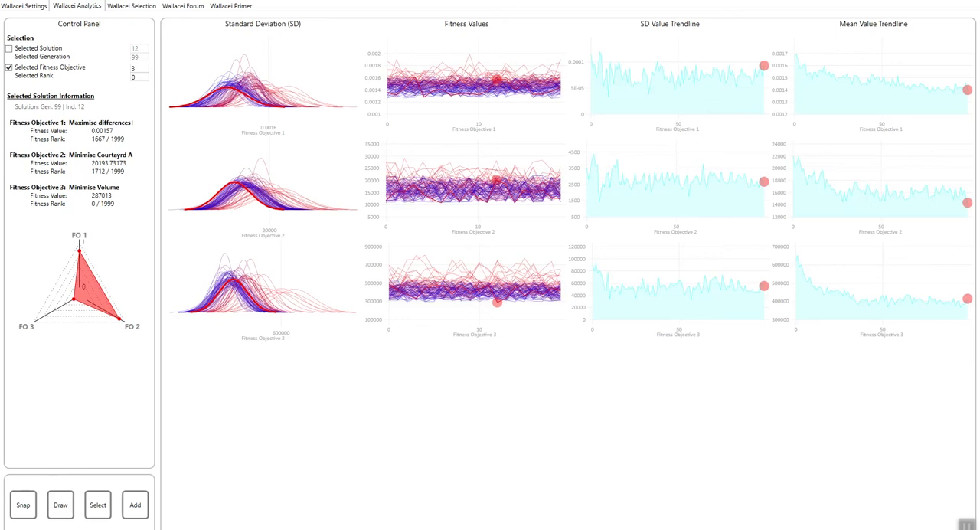
click(131, 7)
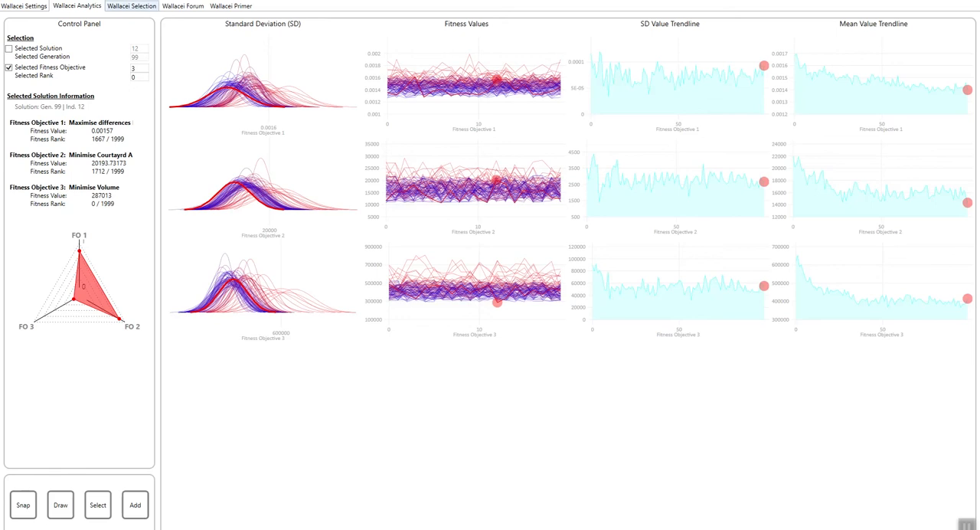